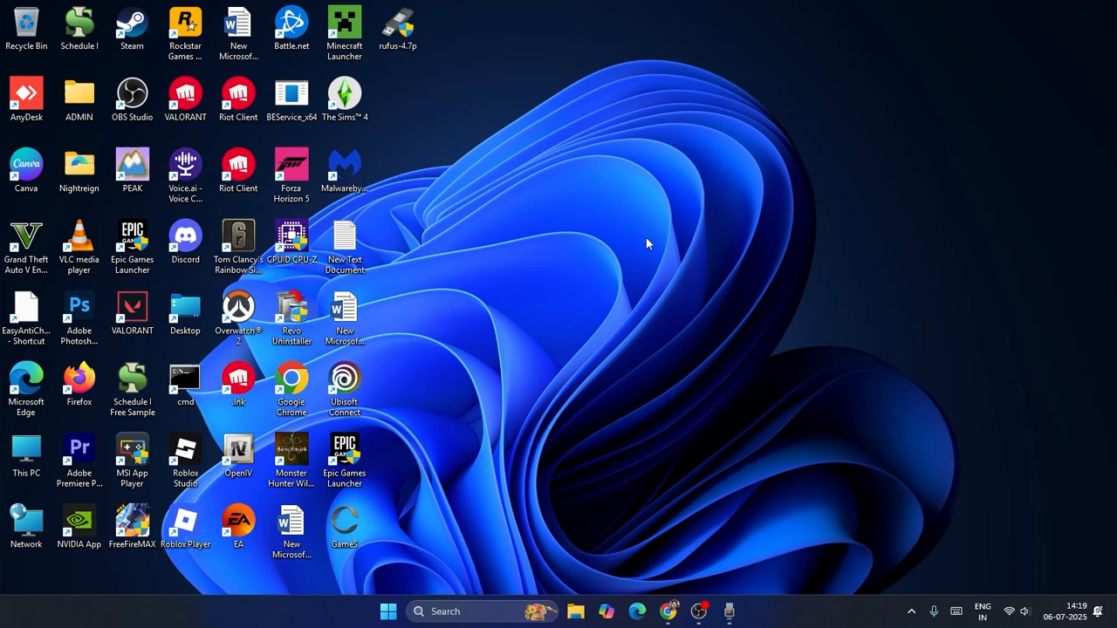
pyautogui.moveTo(589, 230)
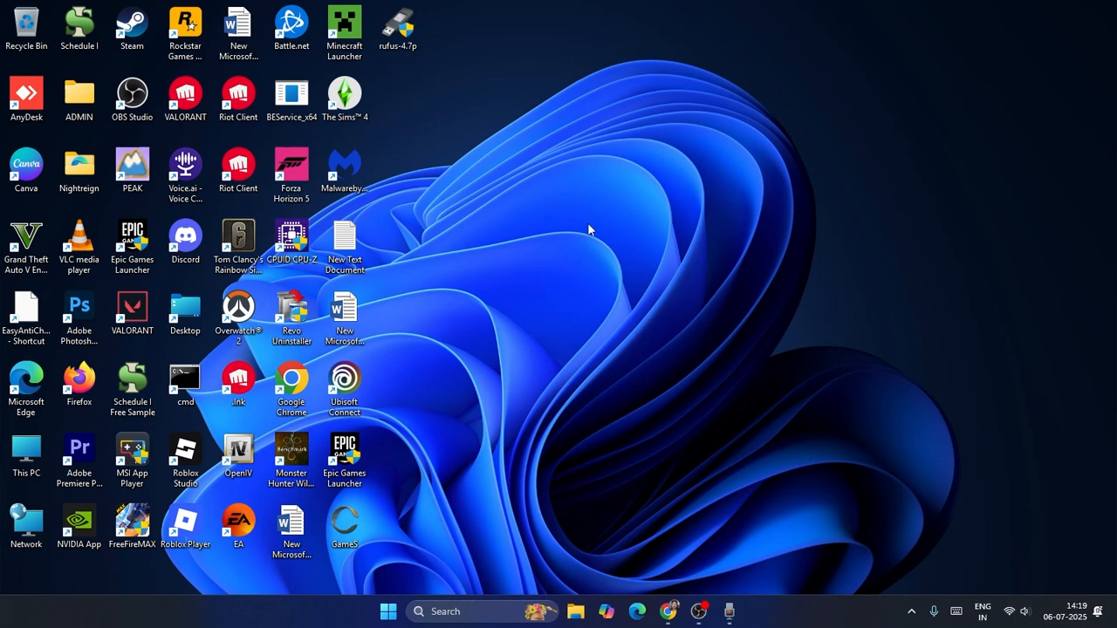
pyautogui.moveTo(526, 248)
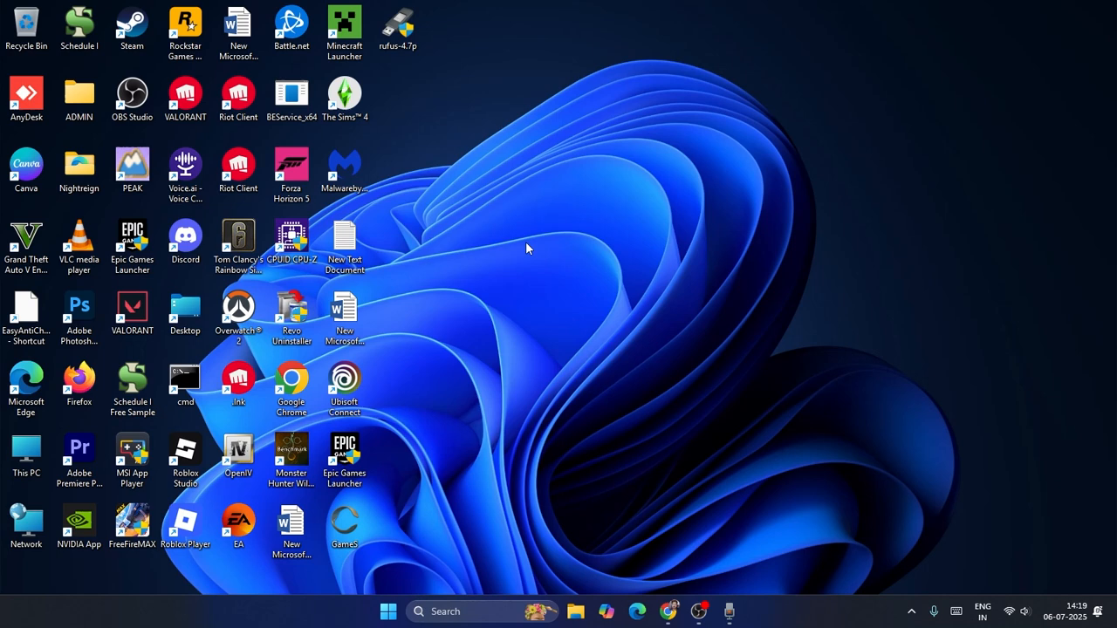
pyautogui.moveTo(523, 186)
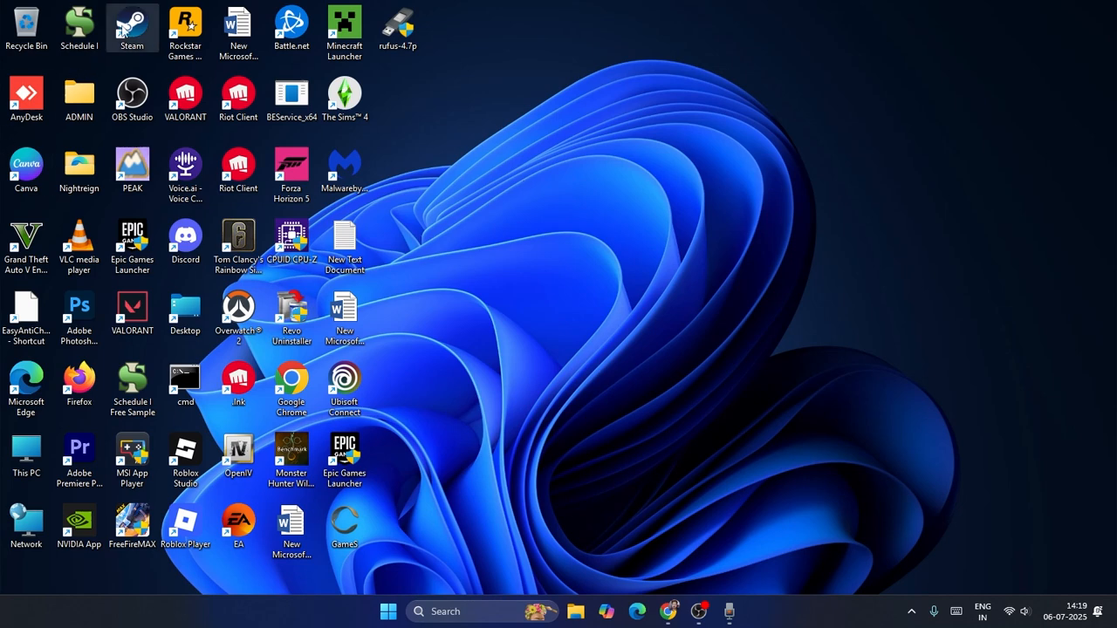
# Launch Steam, browse the store's discounted deals, and scroll back to the top
pyautogui.doubleClick(132, 27)
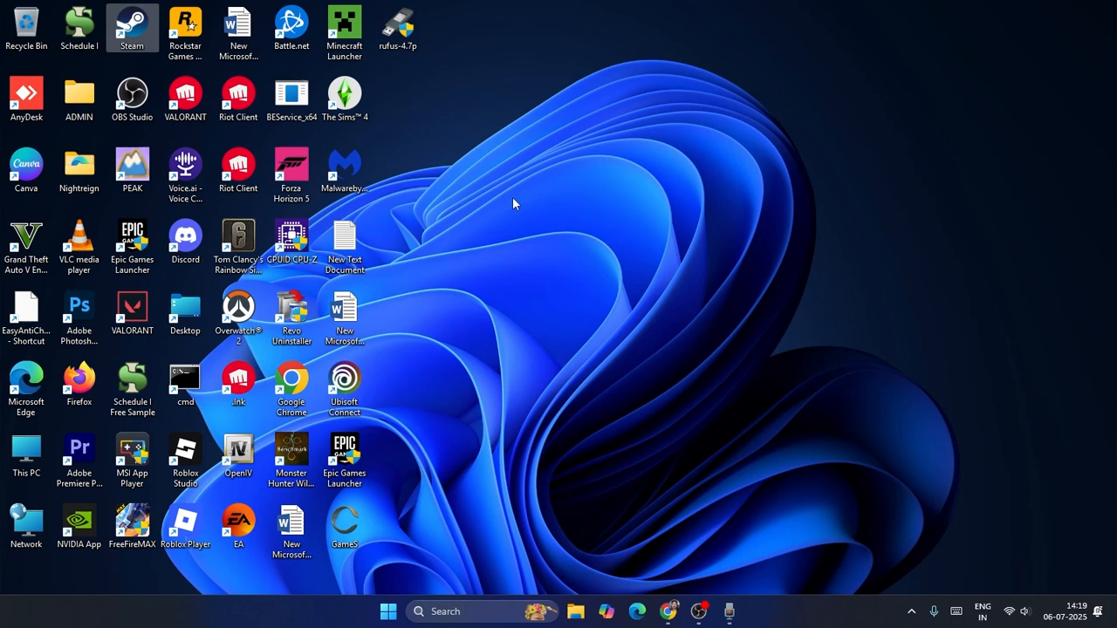
pyautogui.doubleClick(131, 26)
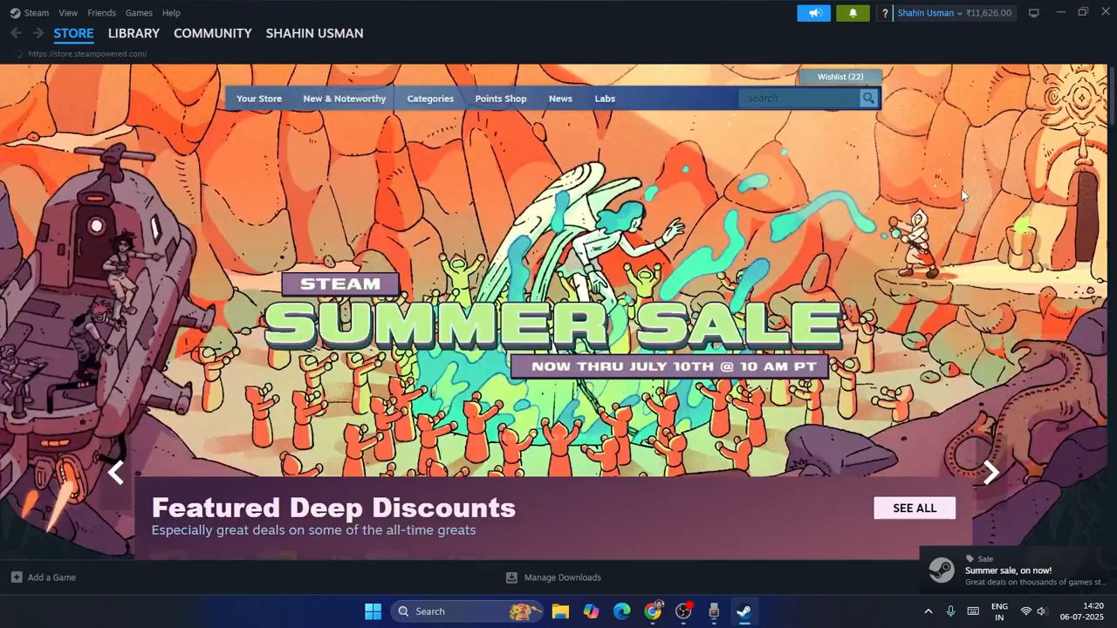
pyautogui.click(73, 33)
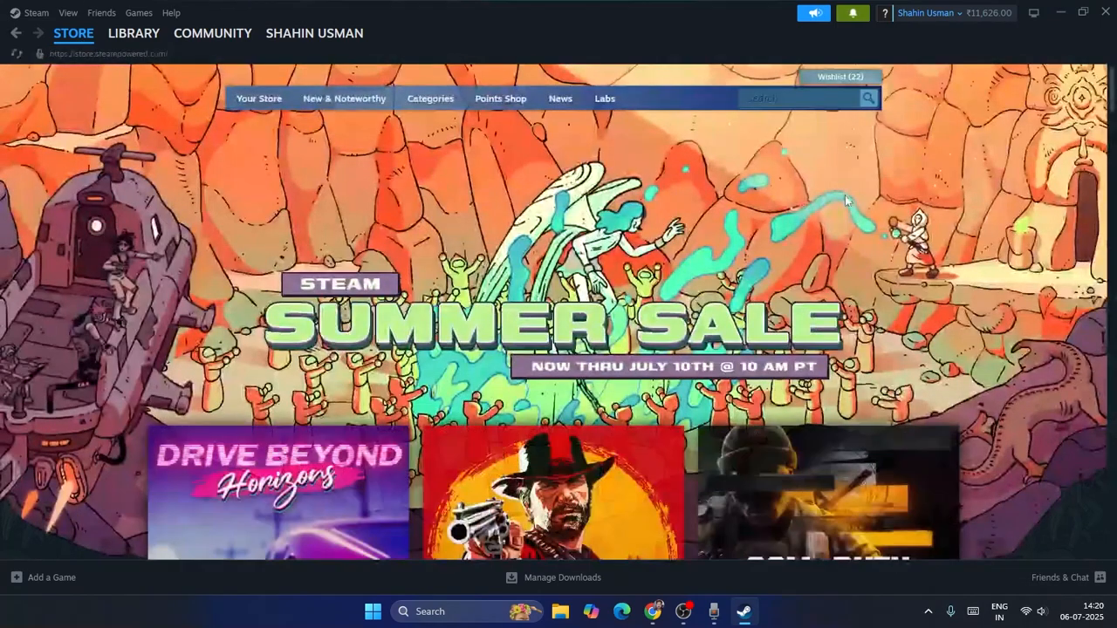
pyautogui.scroll(-3)
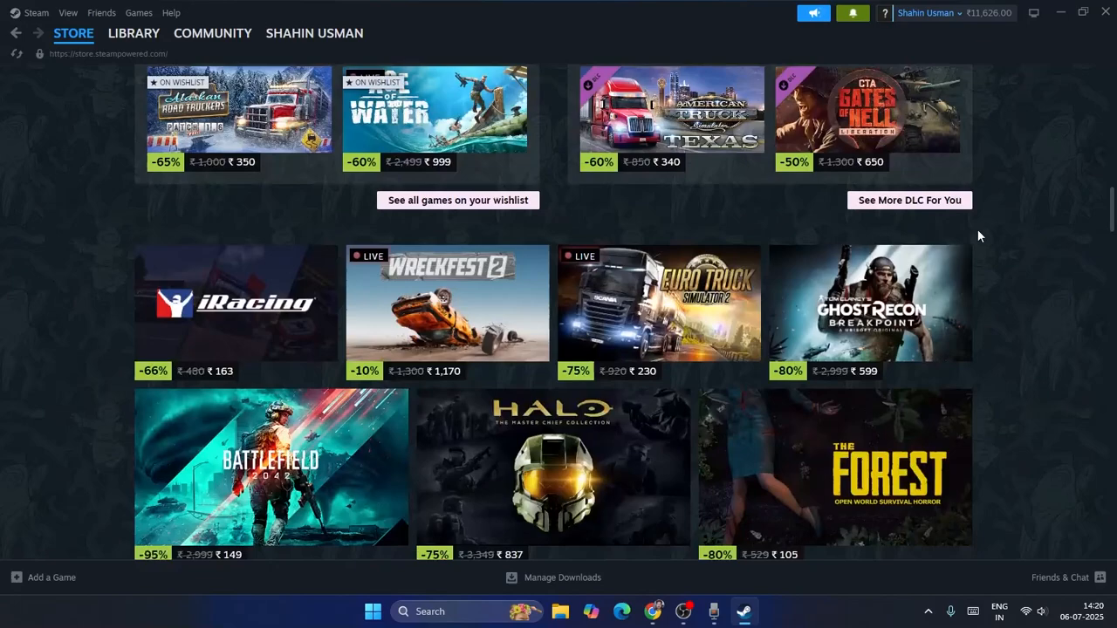
pyautogui.scroll(-3)
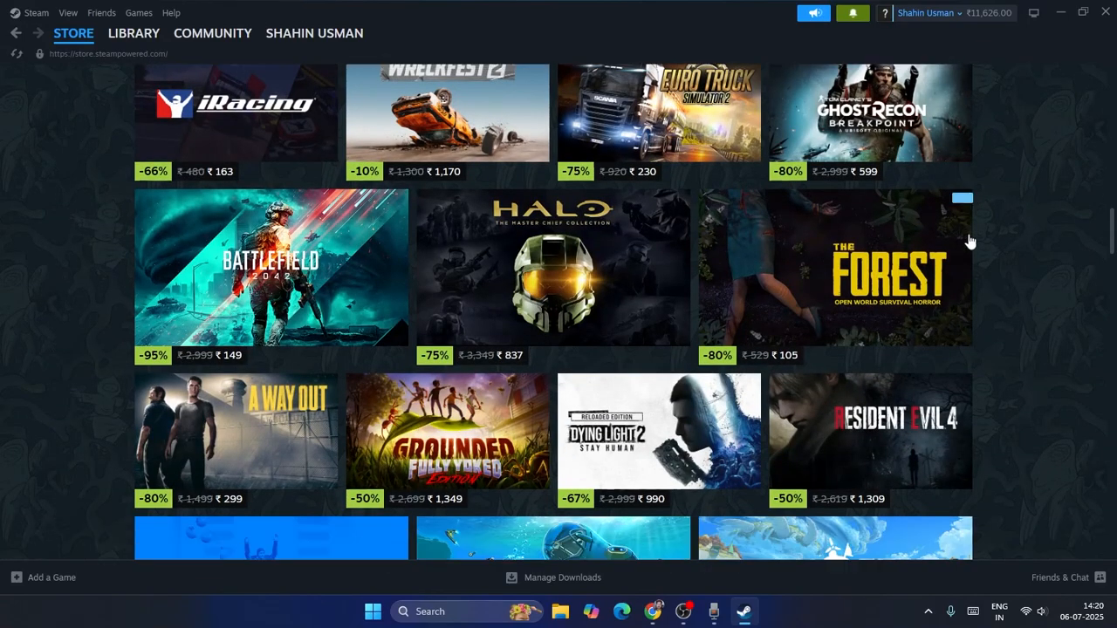
pyautogui.scroll(3)
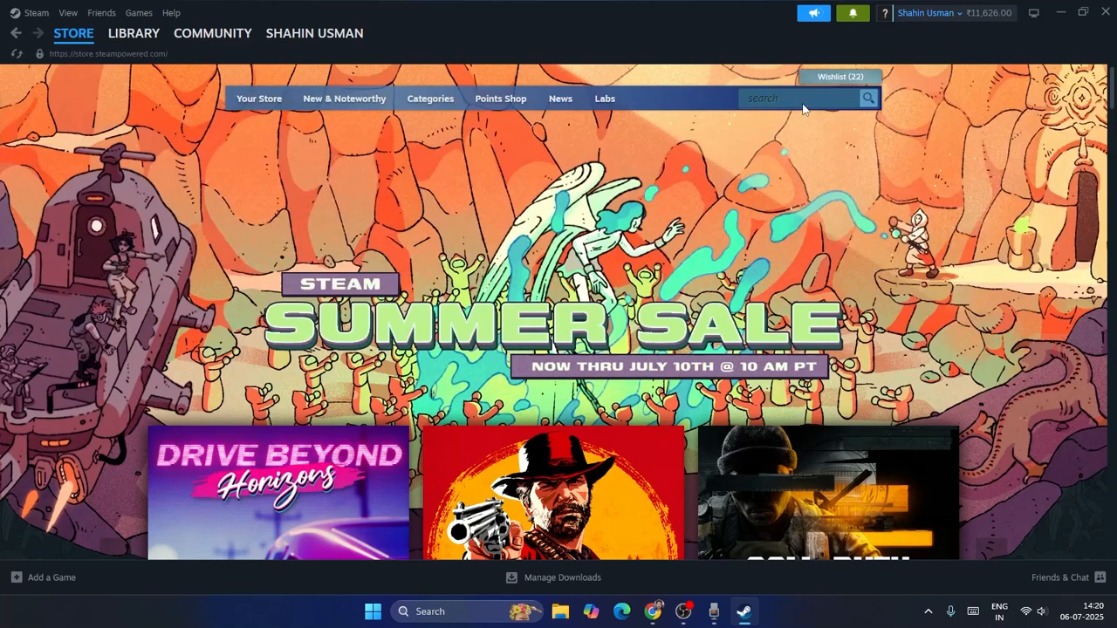
# Search the store for 'counter' and open the Counter-Strike 2 page, scrolling down it
pyautogui.write('d')
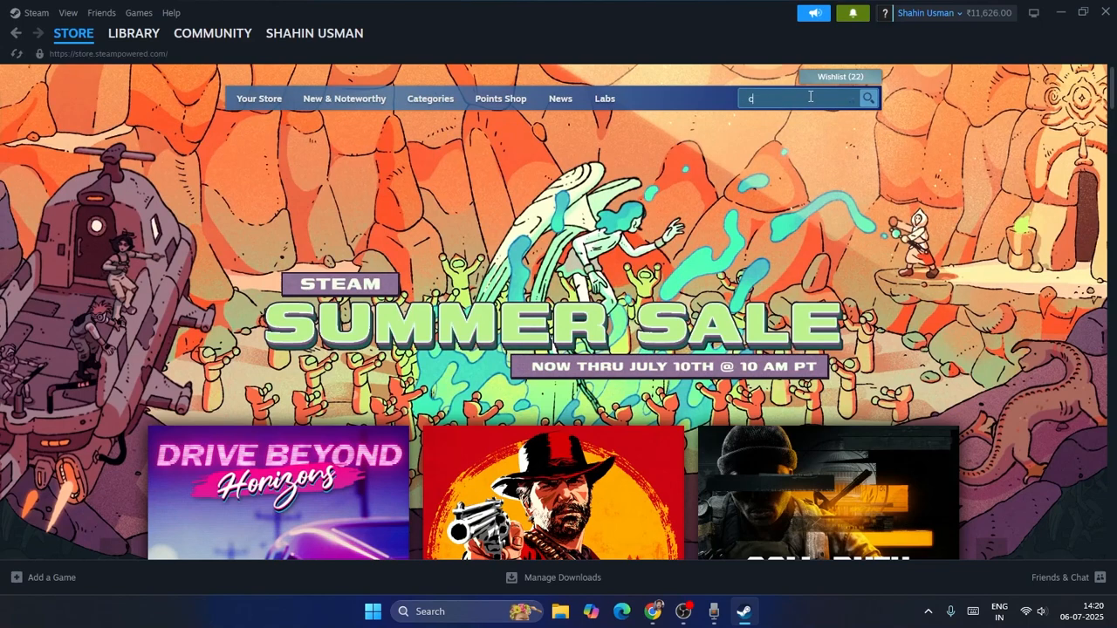
pyautogui.write('ounter')
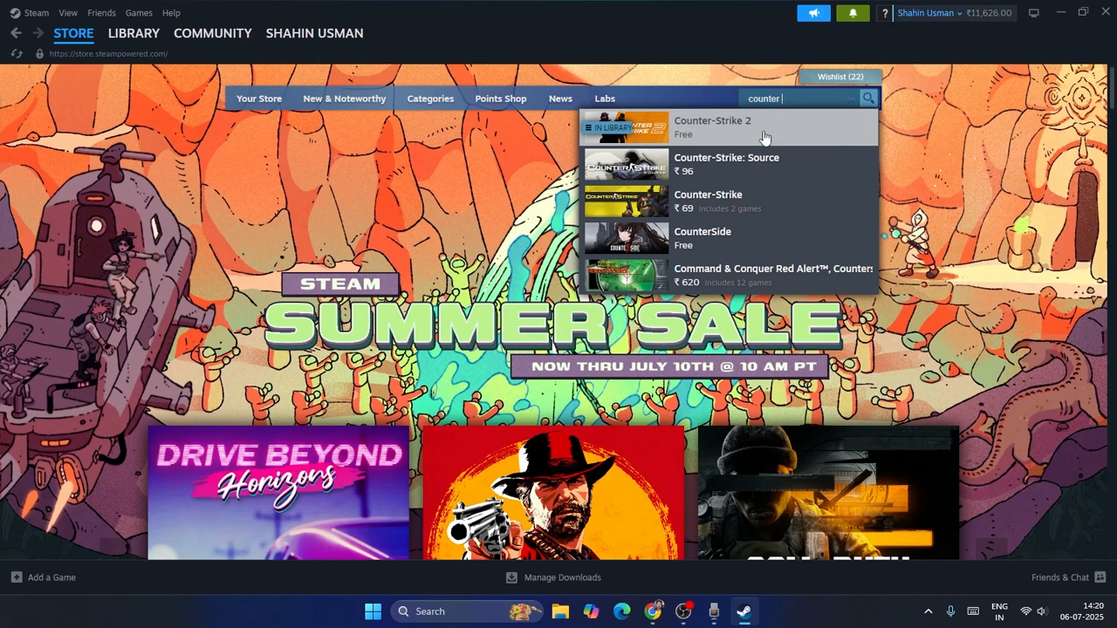
pyautogui.click(712, 127)
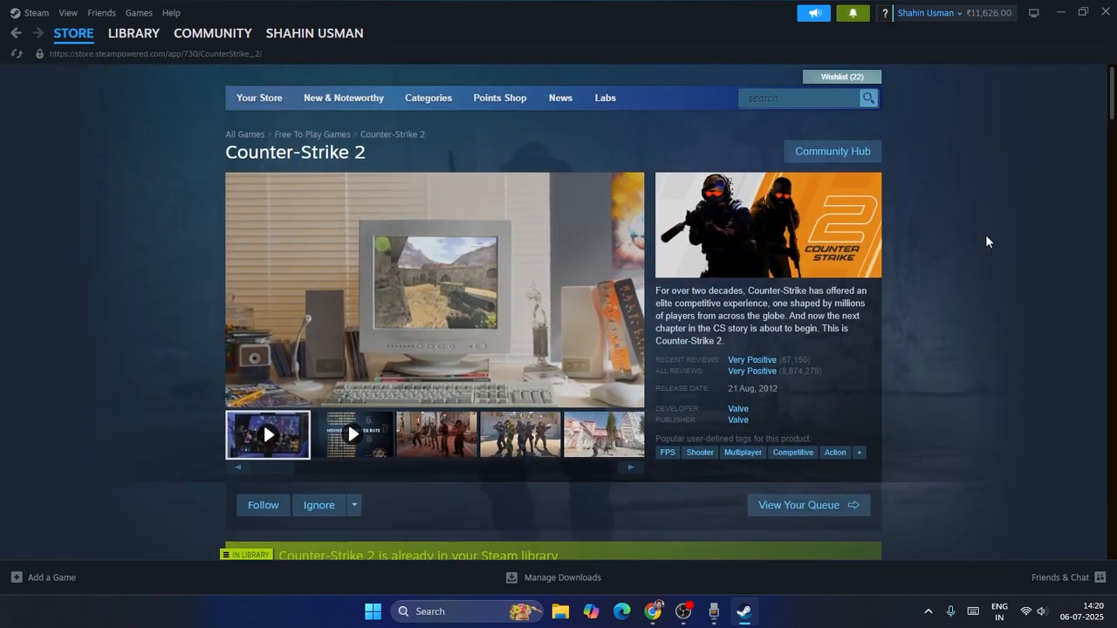
pyautogui.scroll(-3)
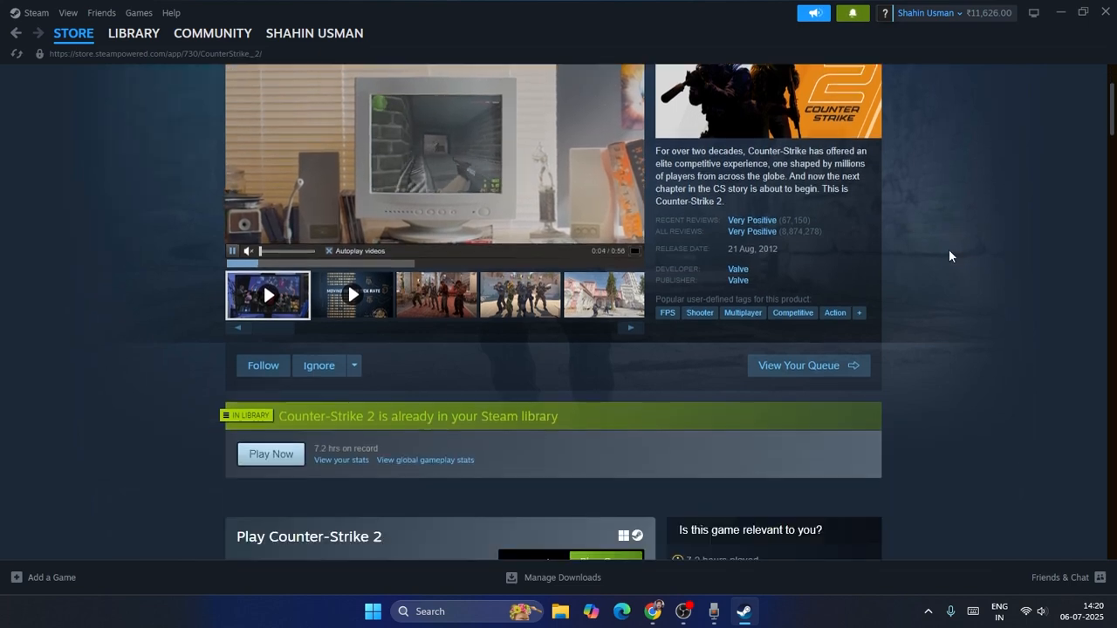
pyautogui.scroll(-3)
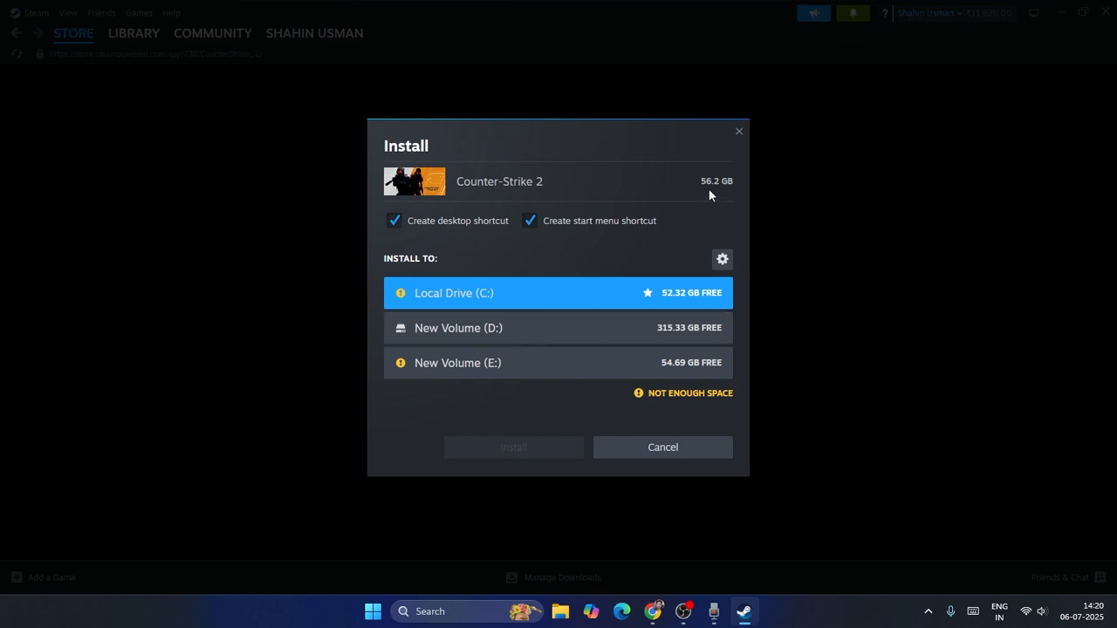
pyautogui.moveTo(451, 287)
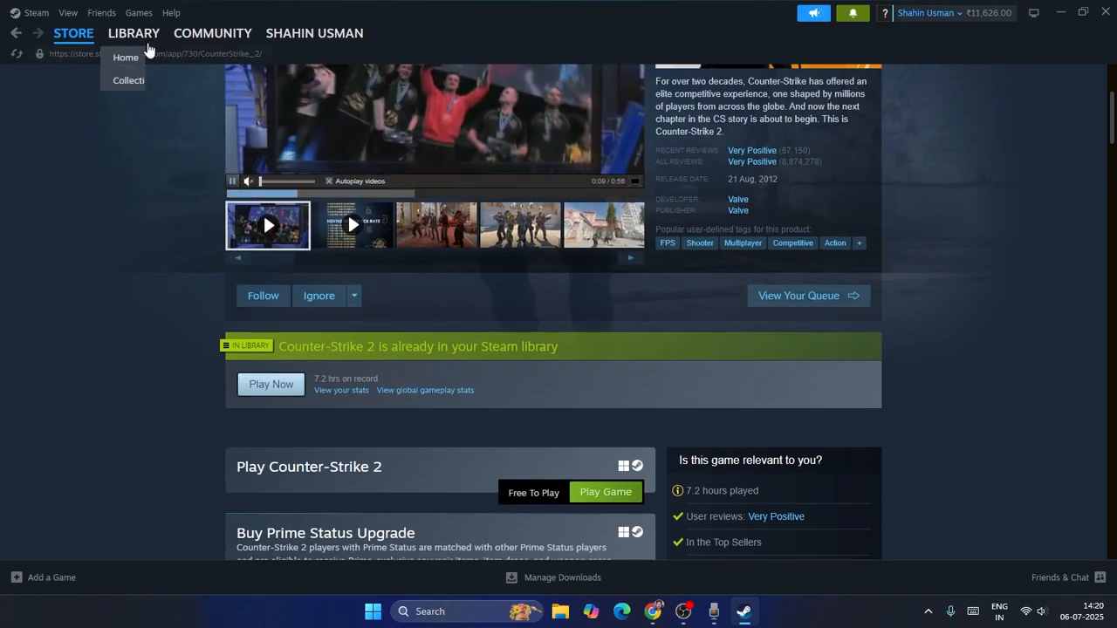
# Visit the Steam library, then minimize Steam to reveal the desktop
pyautogui.click(133, 34)
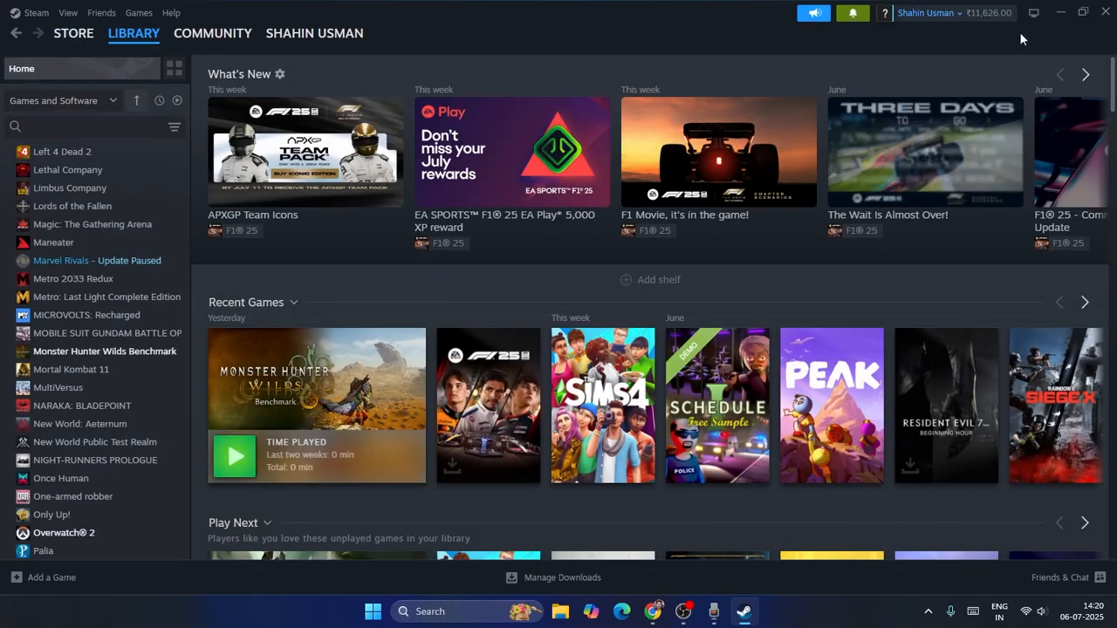
pyautogui.click(1059, 12)
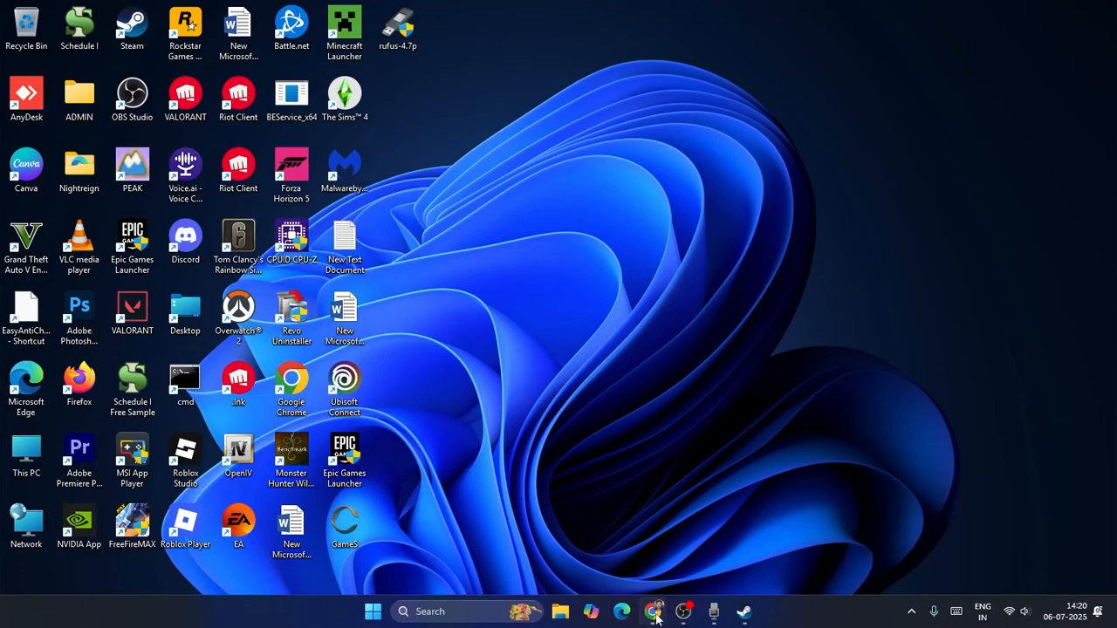
# In Chrome, open the Steam search result and go to the Install Steam download page
pyautogui.click(653, 611)
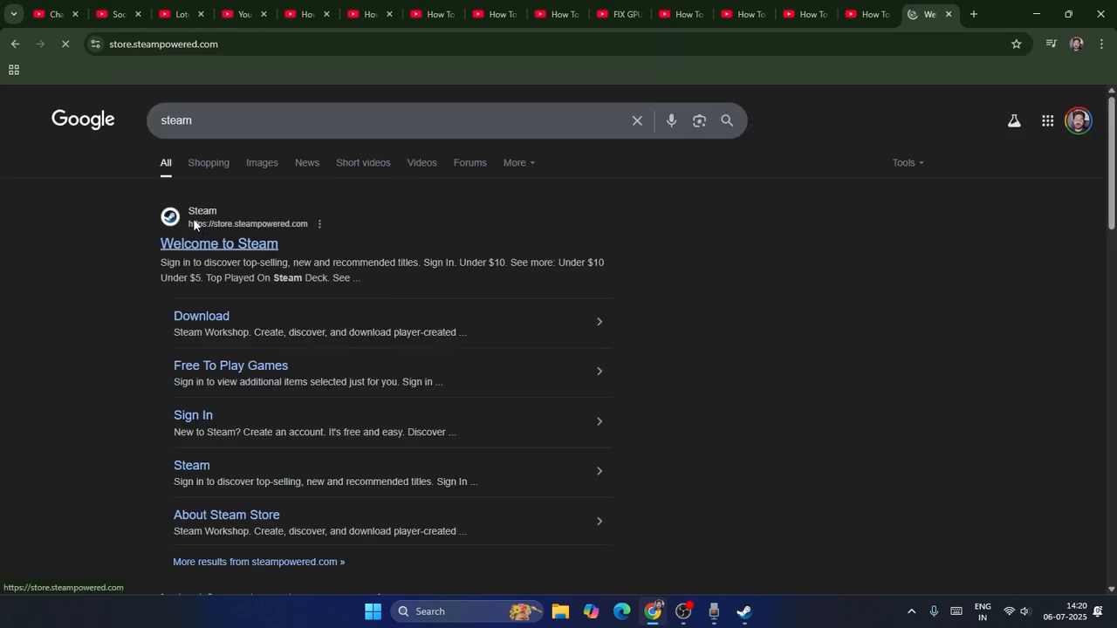
pyautogui.click(219, 243)
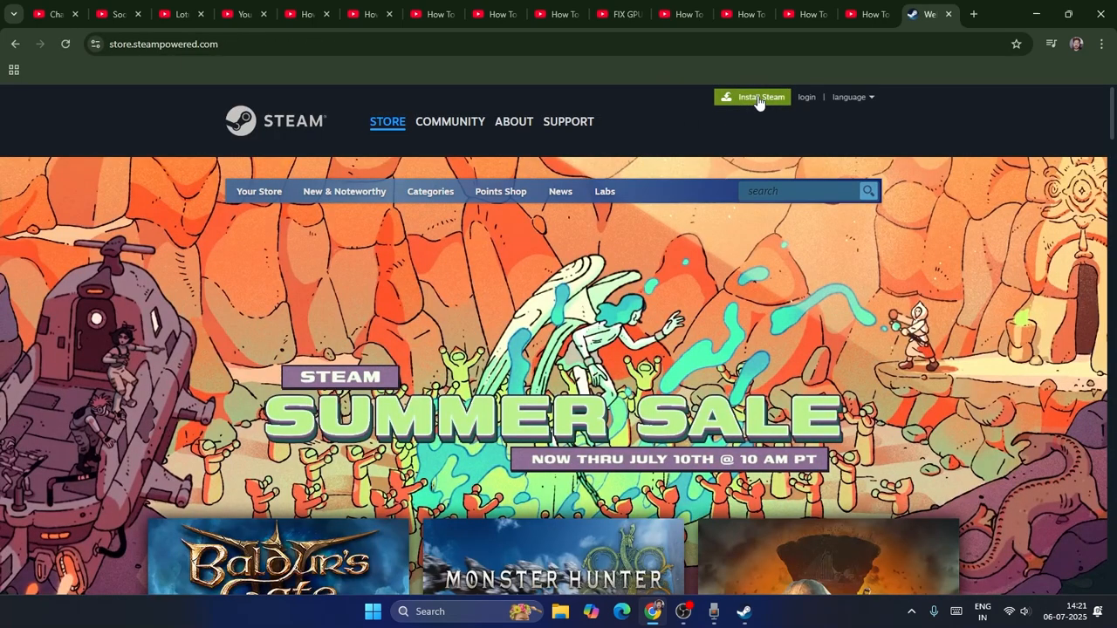
pyautogui.click(513, 121)
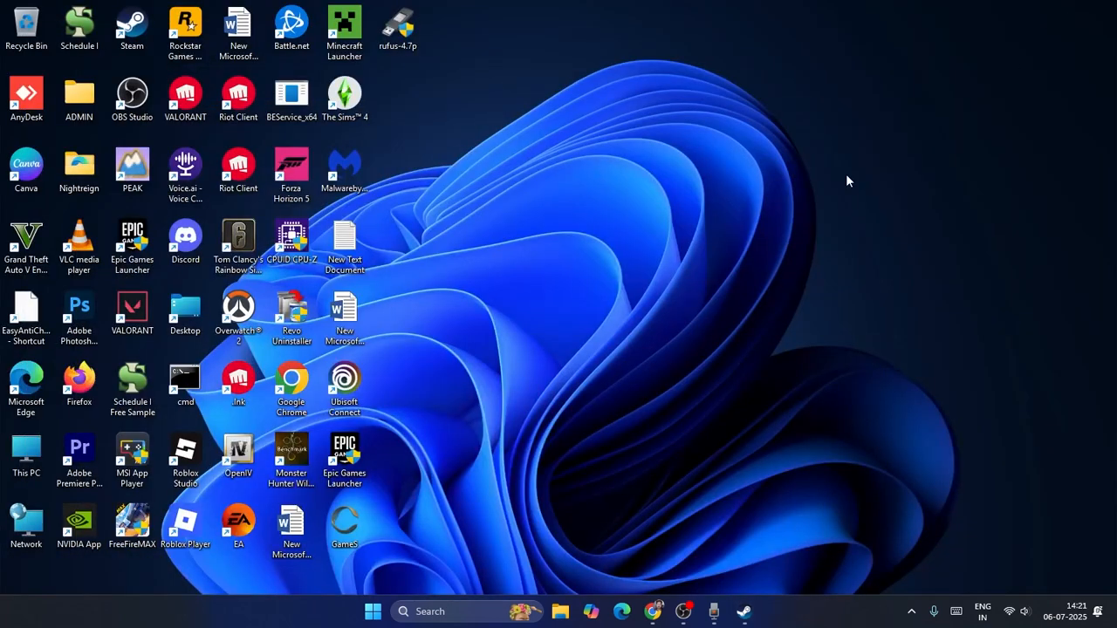
pyautogui.moveTo(808, 167)
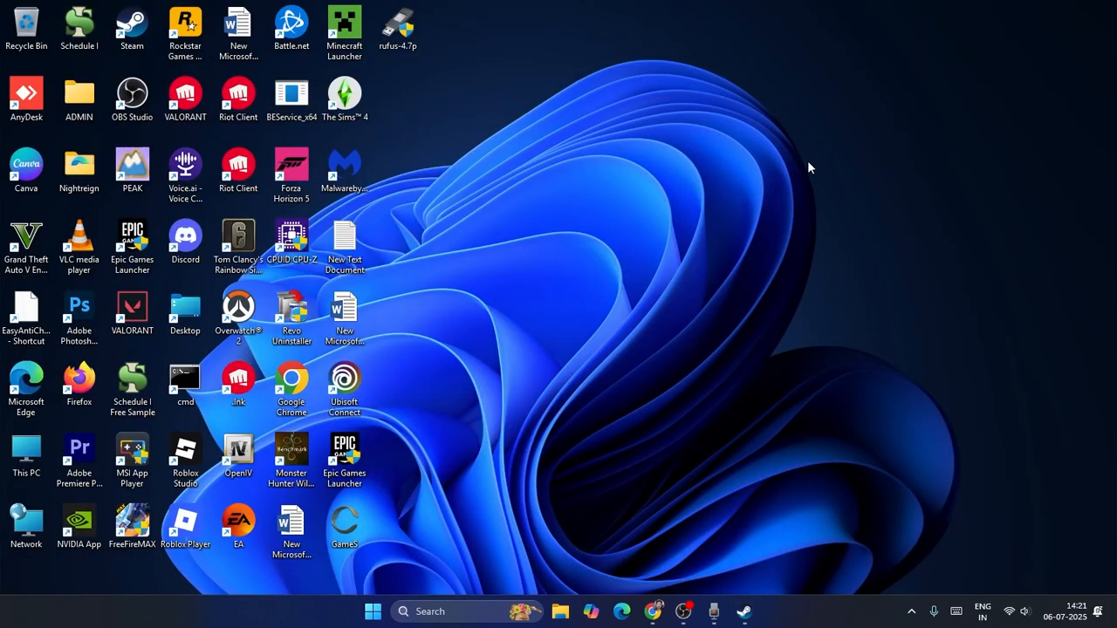